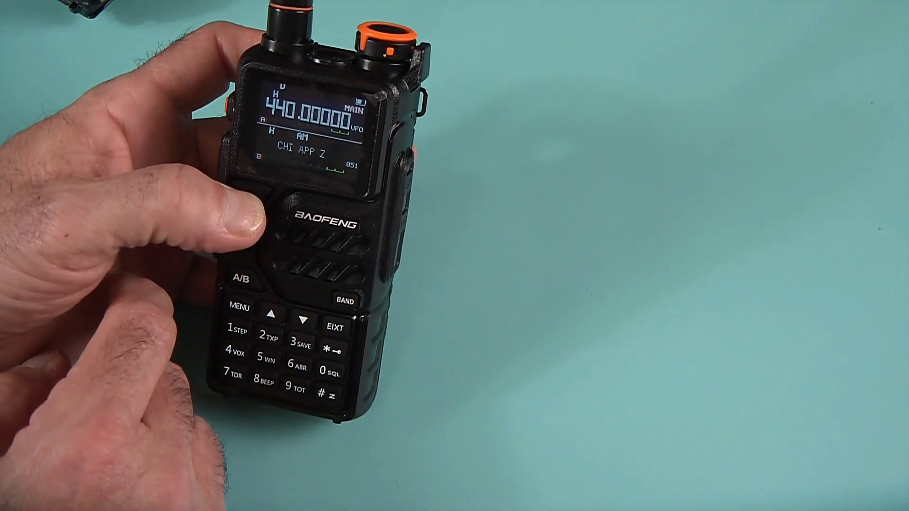
left_click(243, 205)
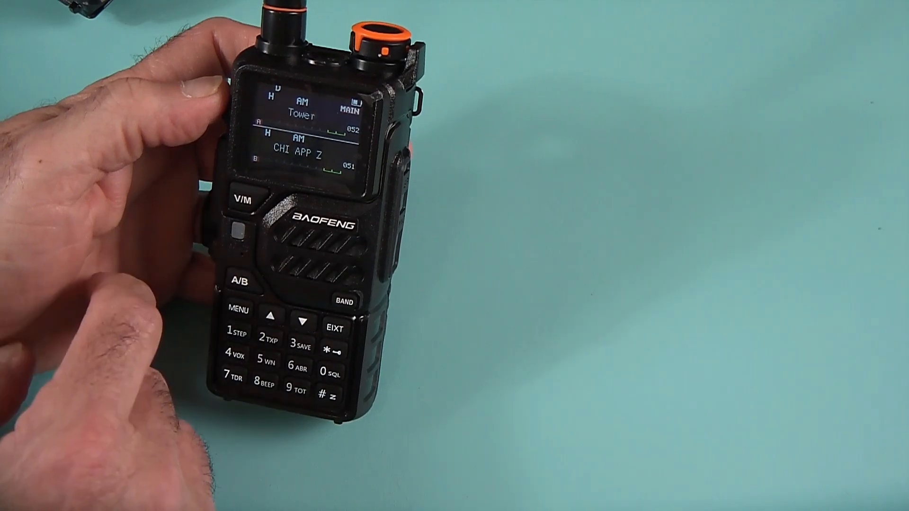